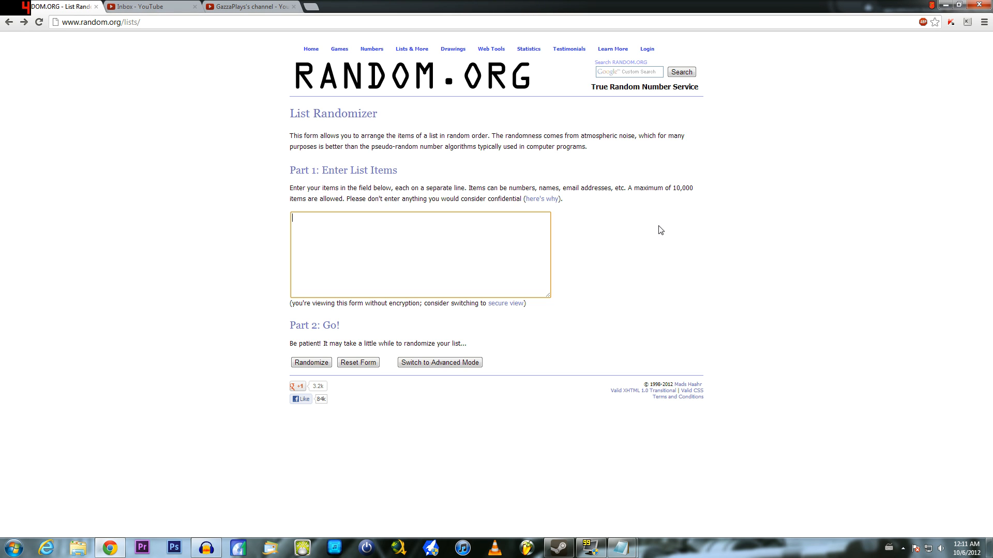
pyautogui.moveTo(621, 547)
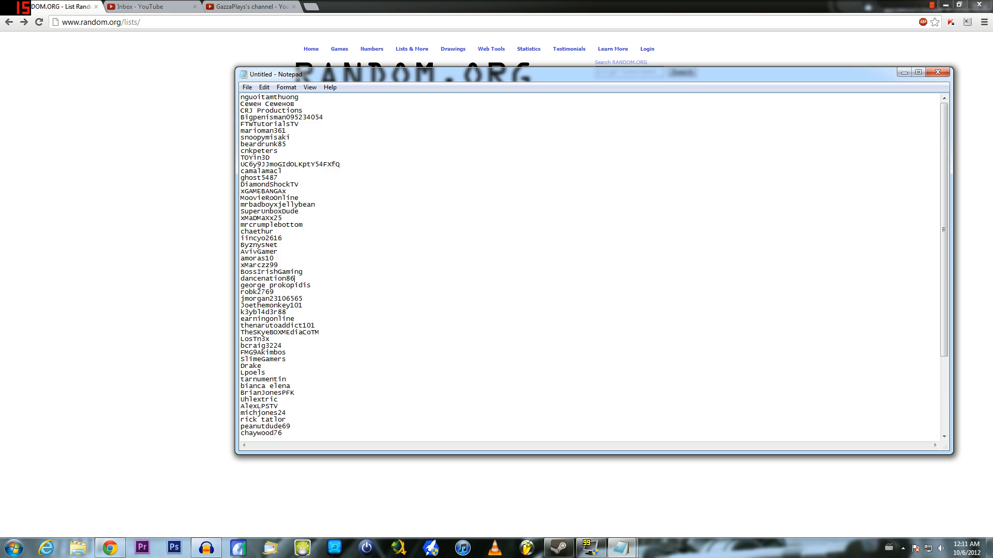
# Randomize the pasted list of 66 subscriber channel names
pyautogui.scroll(-3)
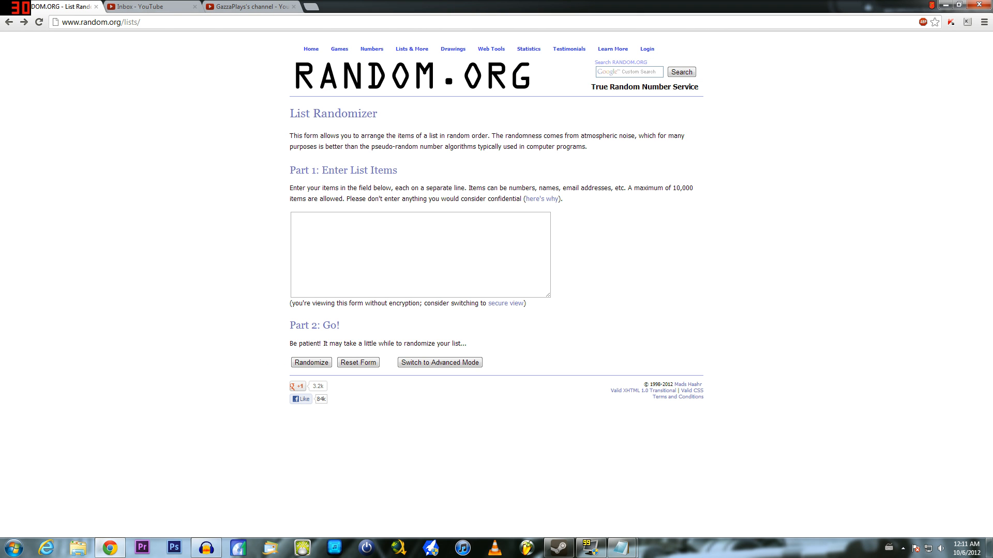
pyautogui.moveTo(228, 202)
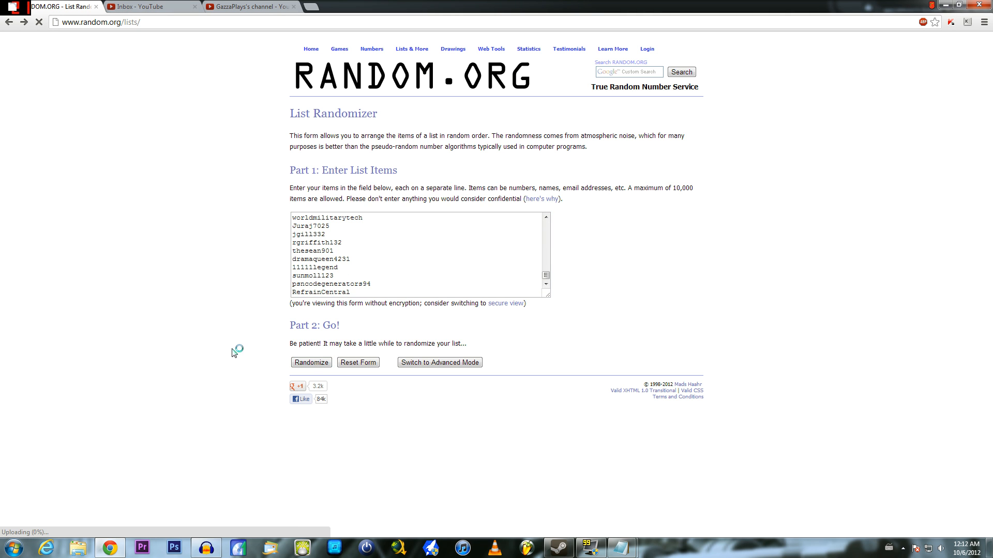
pyautogui.click(312, 362)
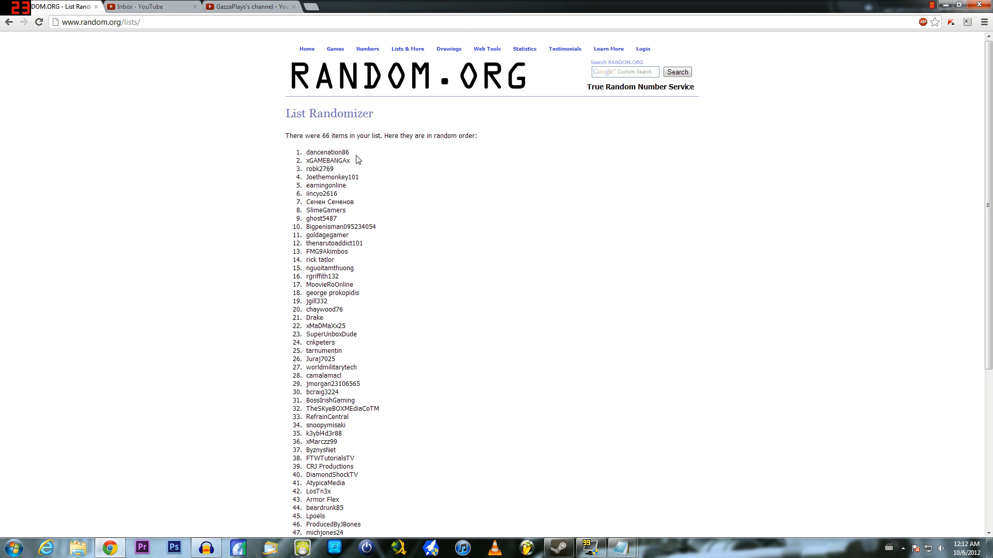
pyautogui.doubleClick(327, 152)
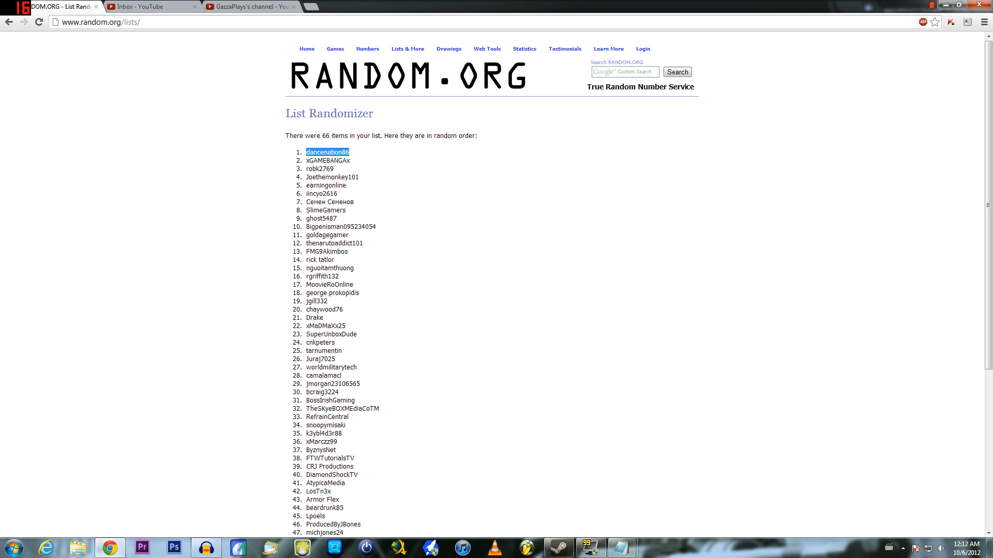
pyautogui.click(247, 6)
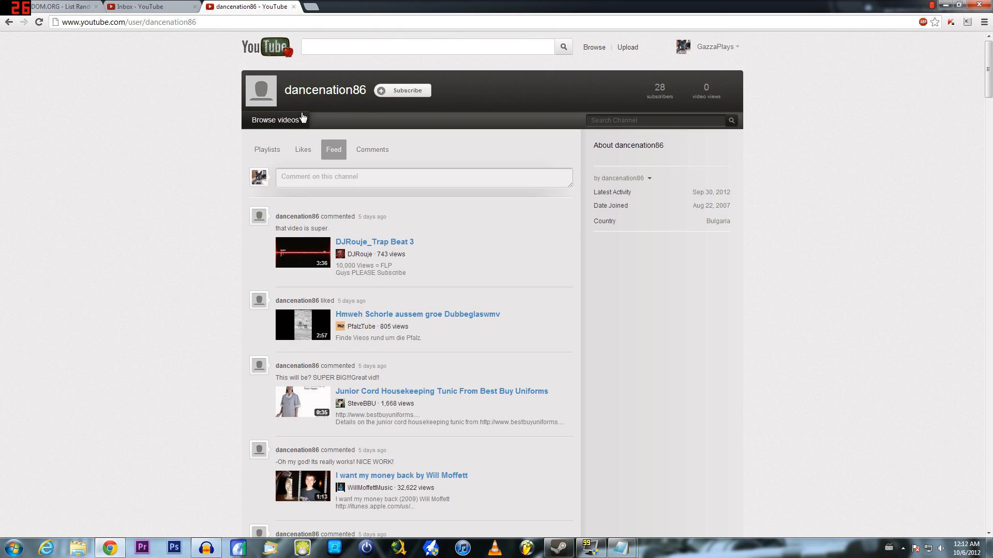
pyautogui.doubleClick(171, 22)
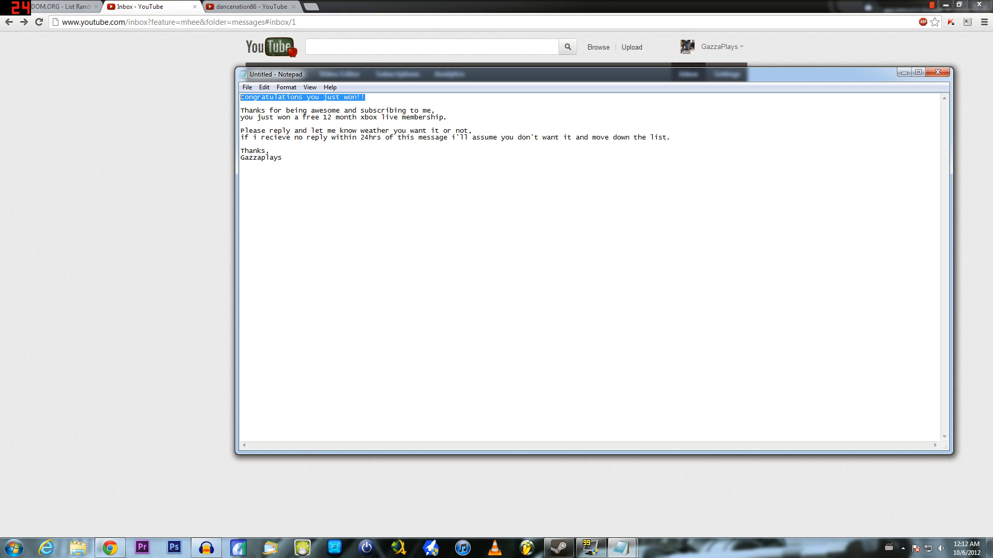
# Copy the 'Congratulations you just won!!' headline from Notepad
pyautogui.rightClick(513, 180)
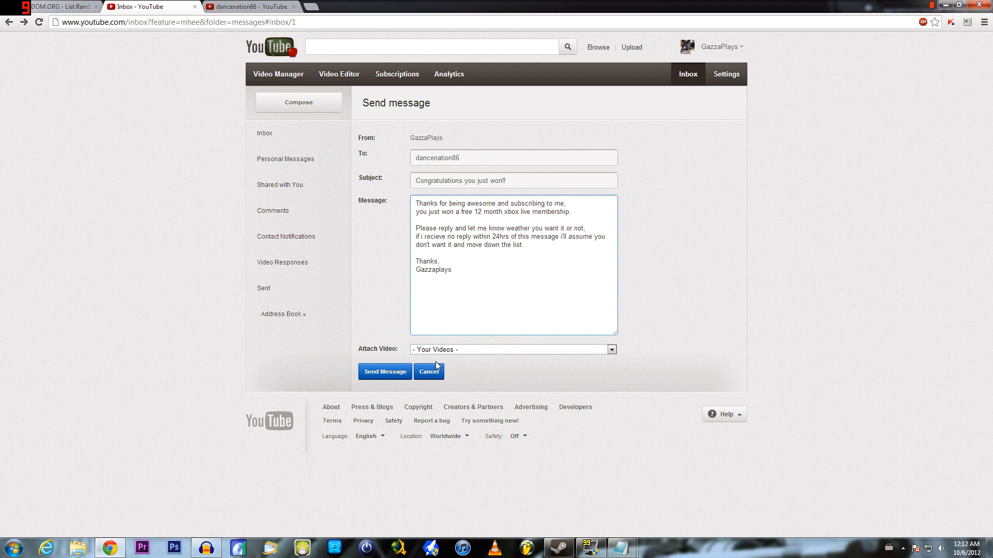
pyautogui.click(610, 350)
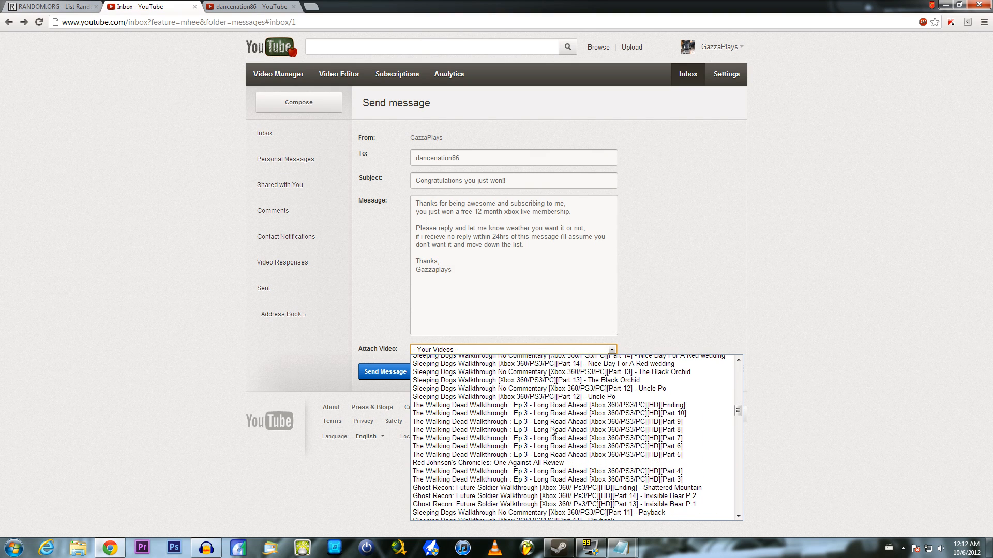
pyautogui.scroll(-3)
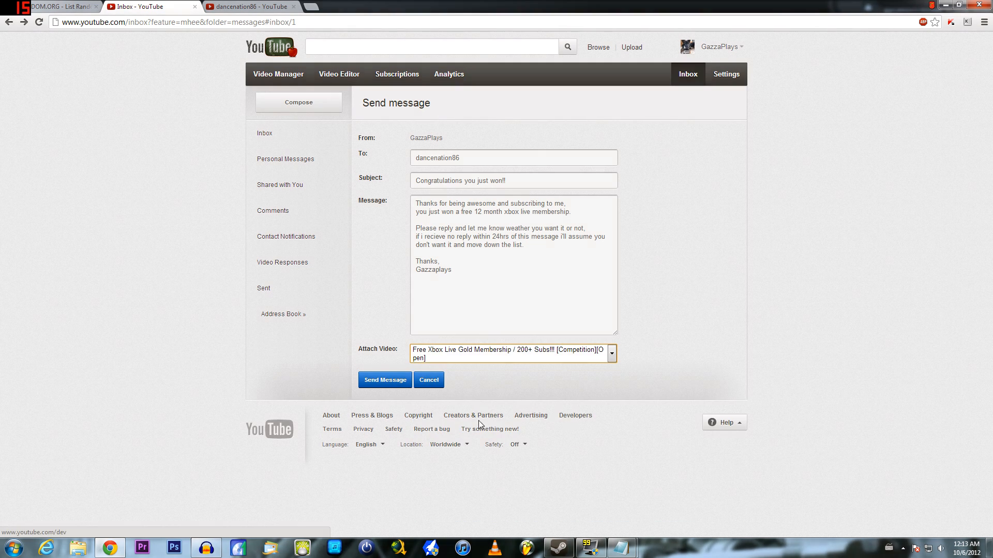
pyautogui.click(385, 380)
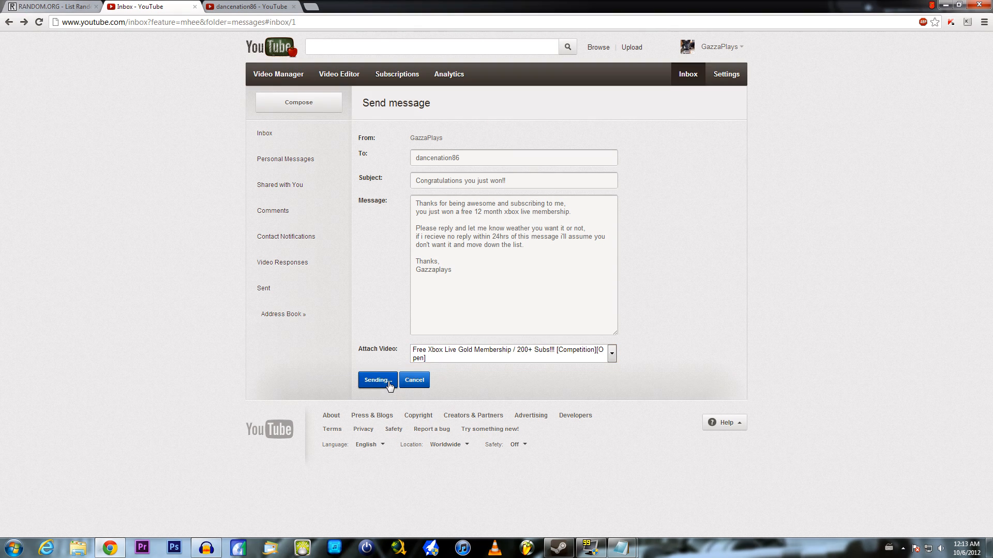
pyautogui.click(377, 379)
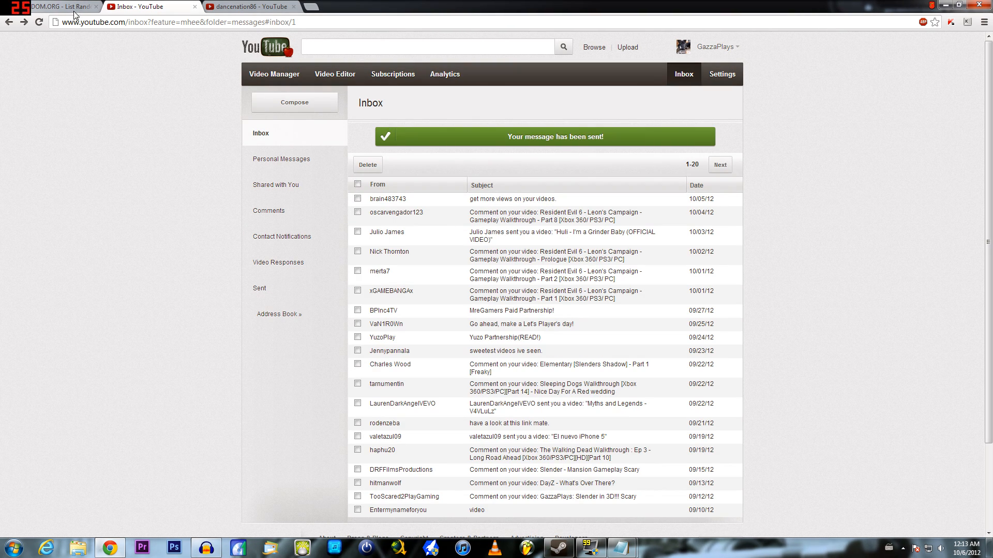
pyautogui.click(50, 6)
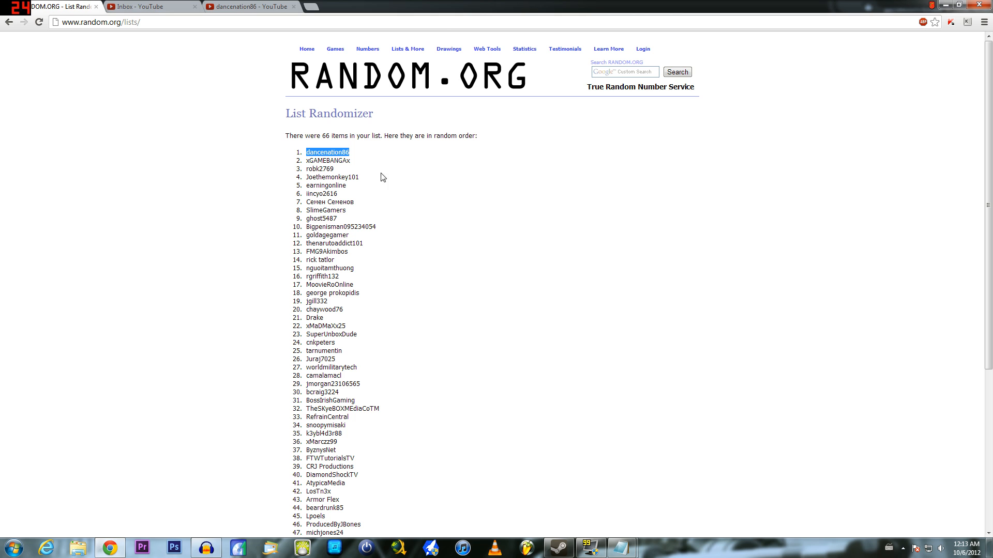
pyautogui.moveTo(399, 168)
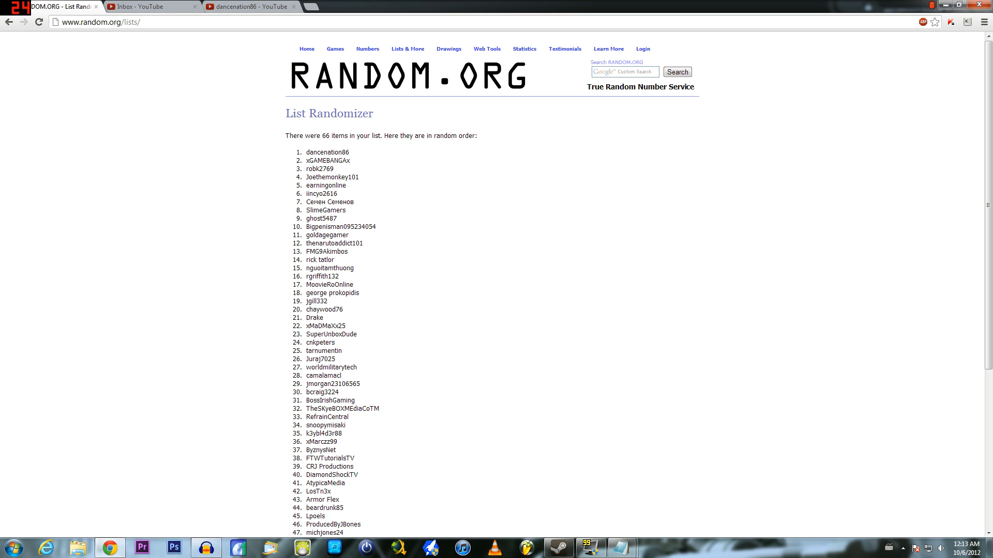
pyautogui.doubleClick(326, 152)
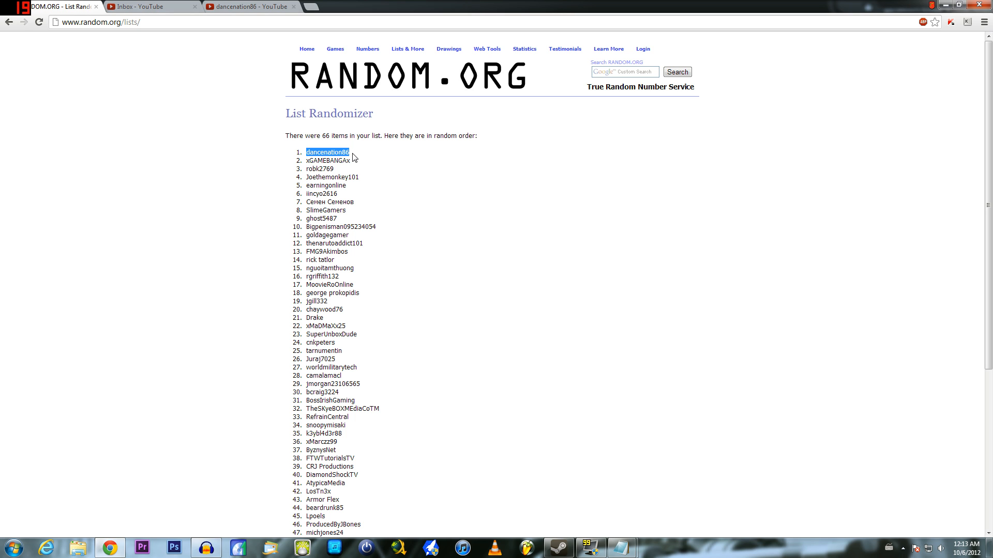
pyautogui.doubleClick(326, 160)
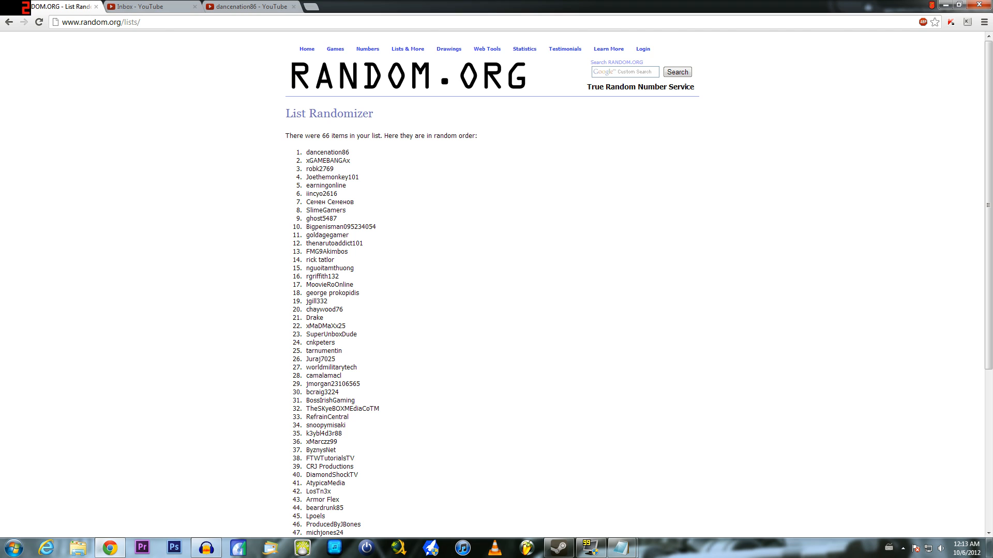
pyautogui.moveTo(360, 164)
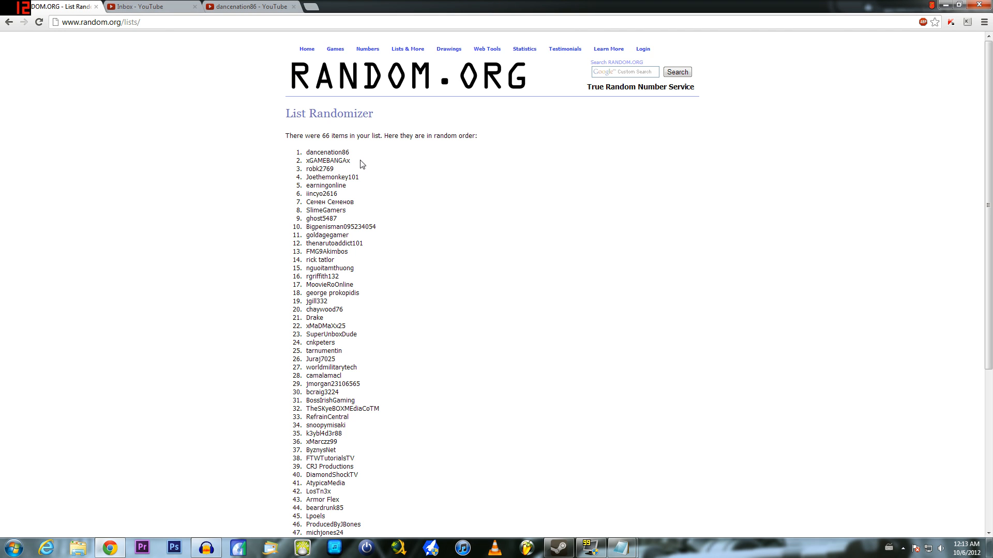
pyautogui.doubleClick(328, 160)
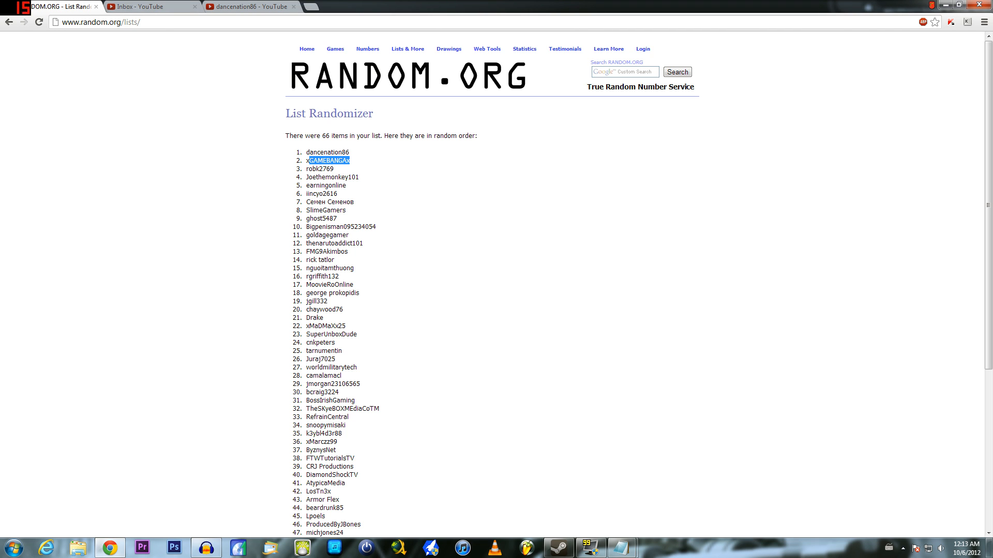